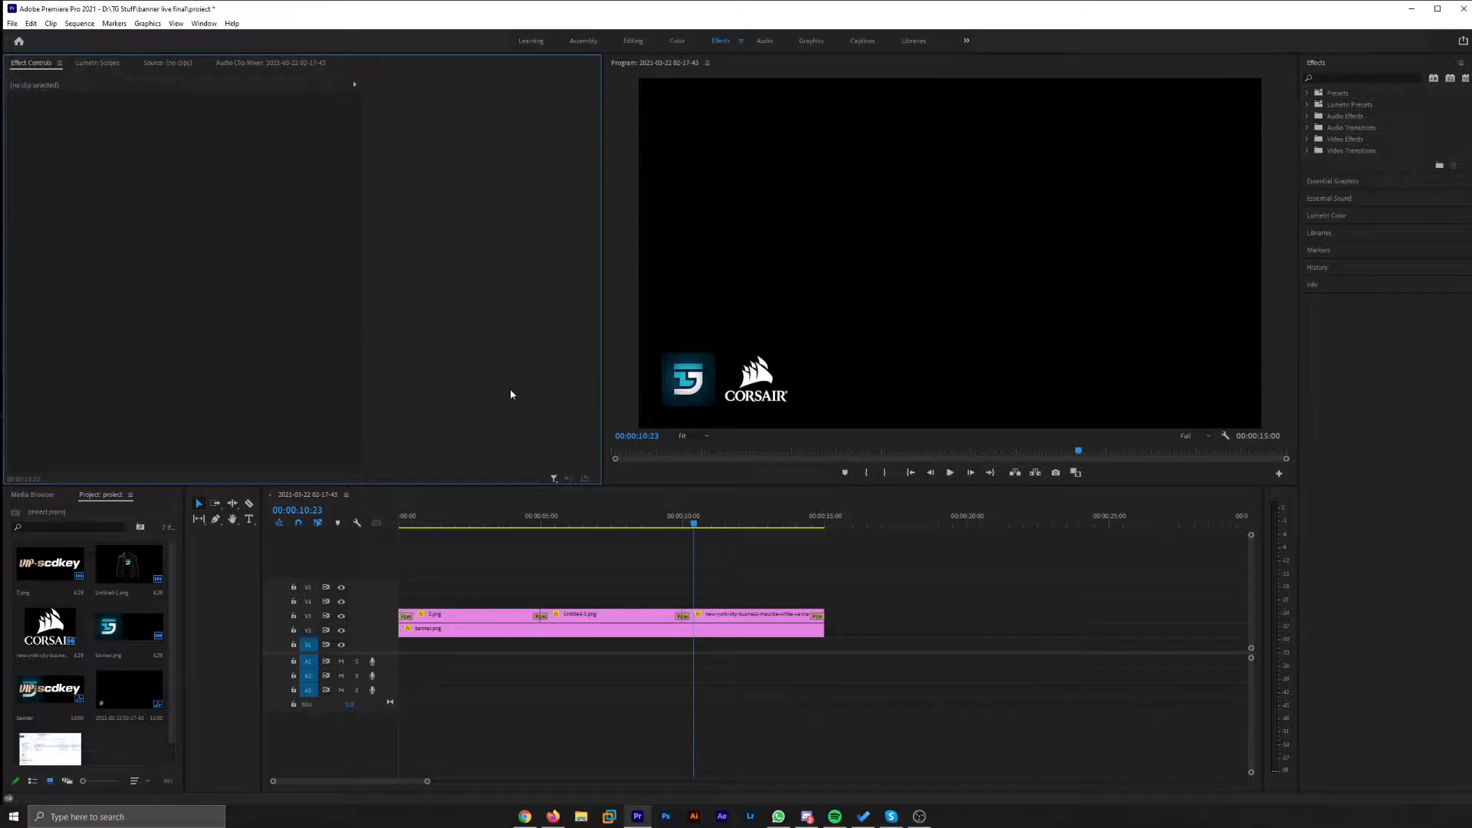
{"action": "mouse_move", "coordinate": [520, 388]}
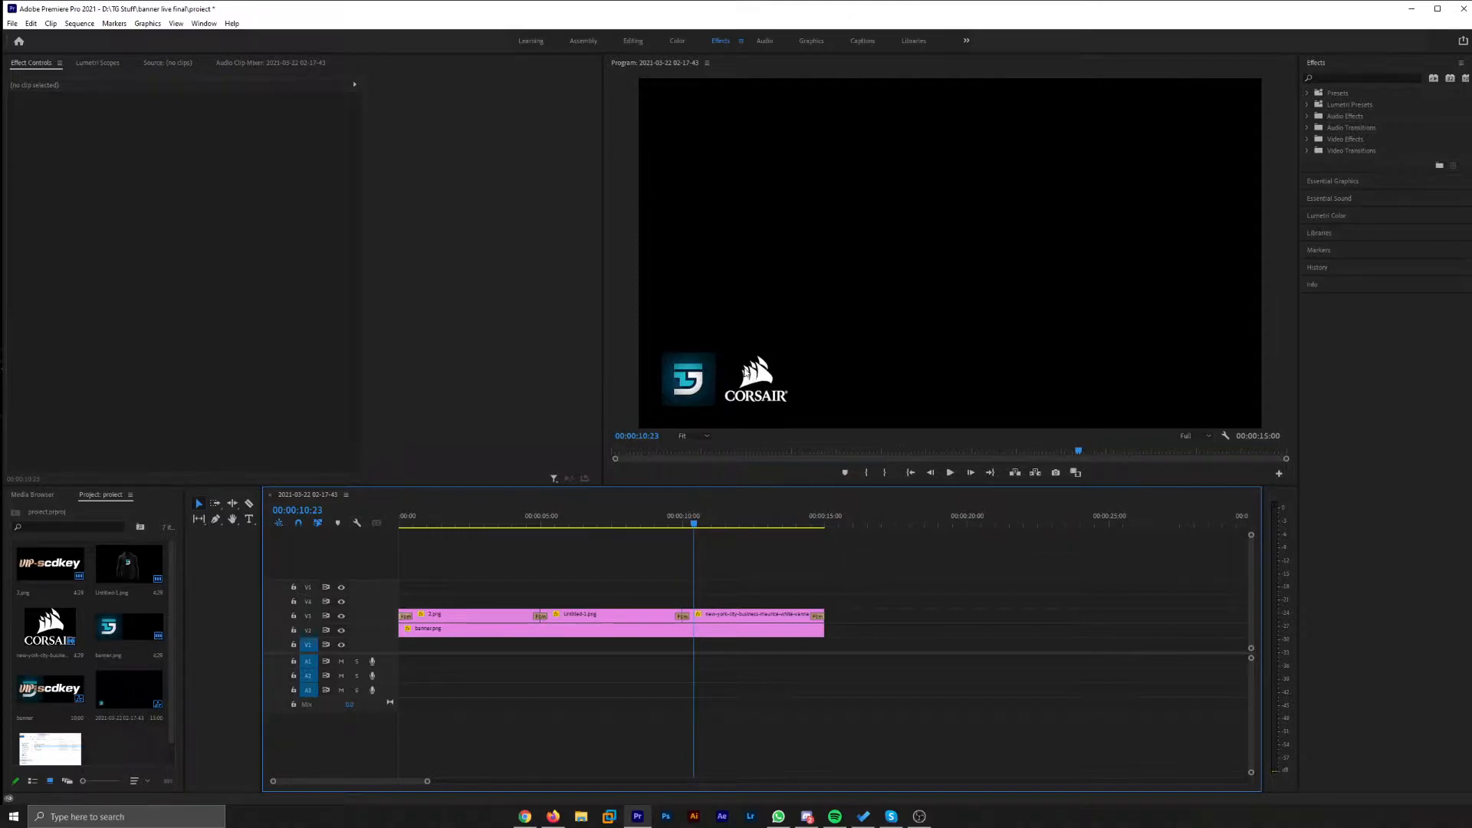
{"action": "mouse_move", "coordinate": [709, 376]}
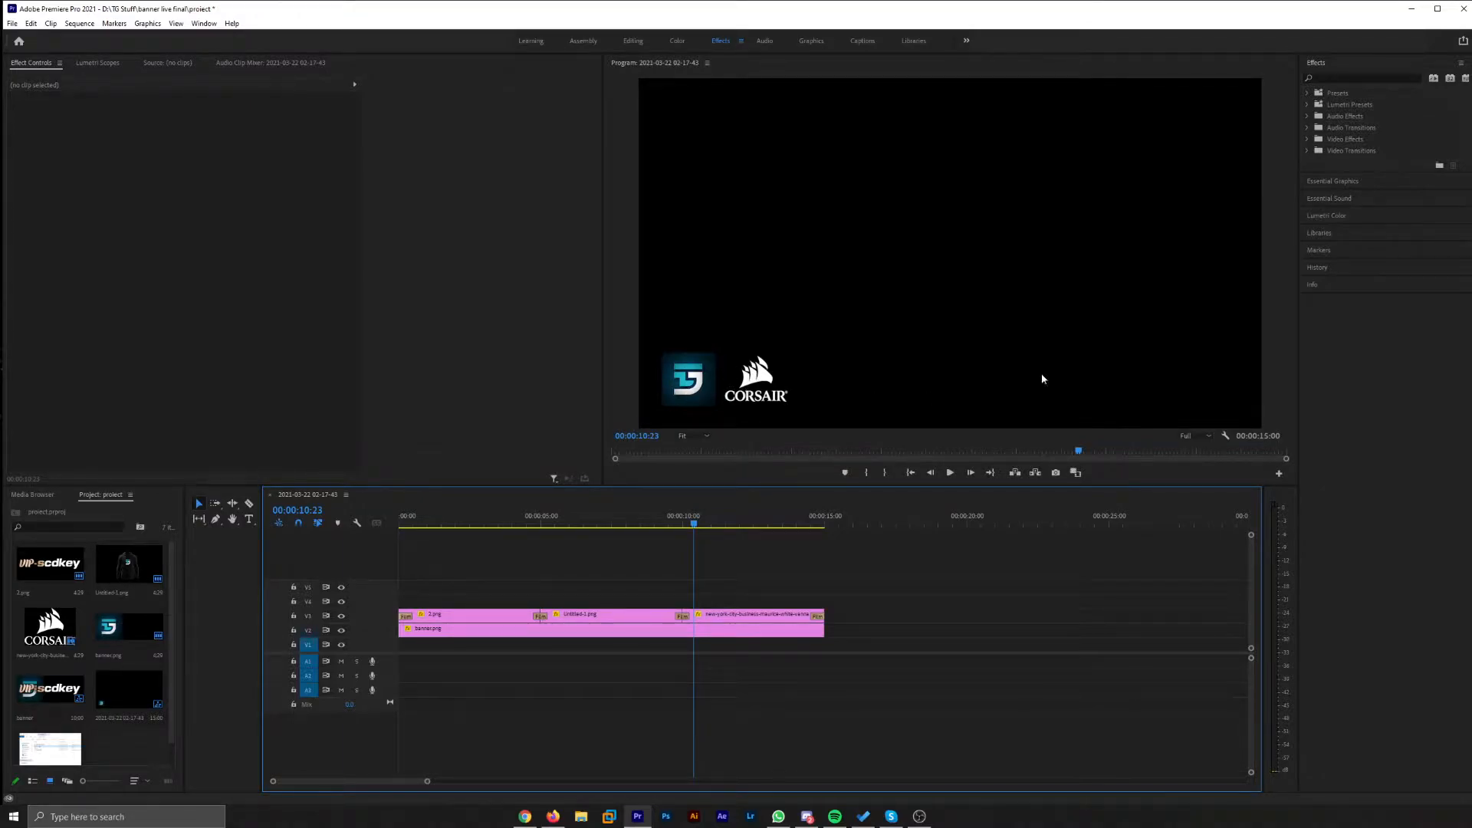
{"action": "mouse_move", "coordinate": [960, 229]}
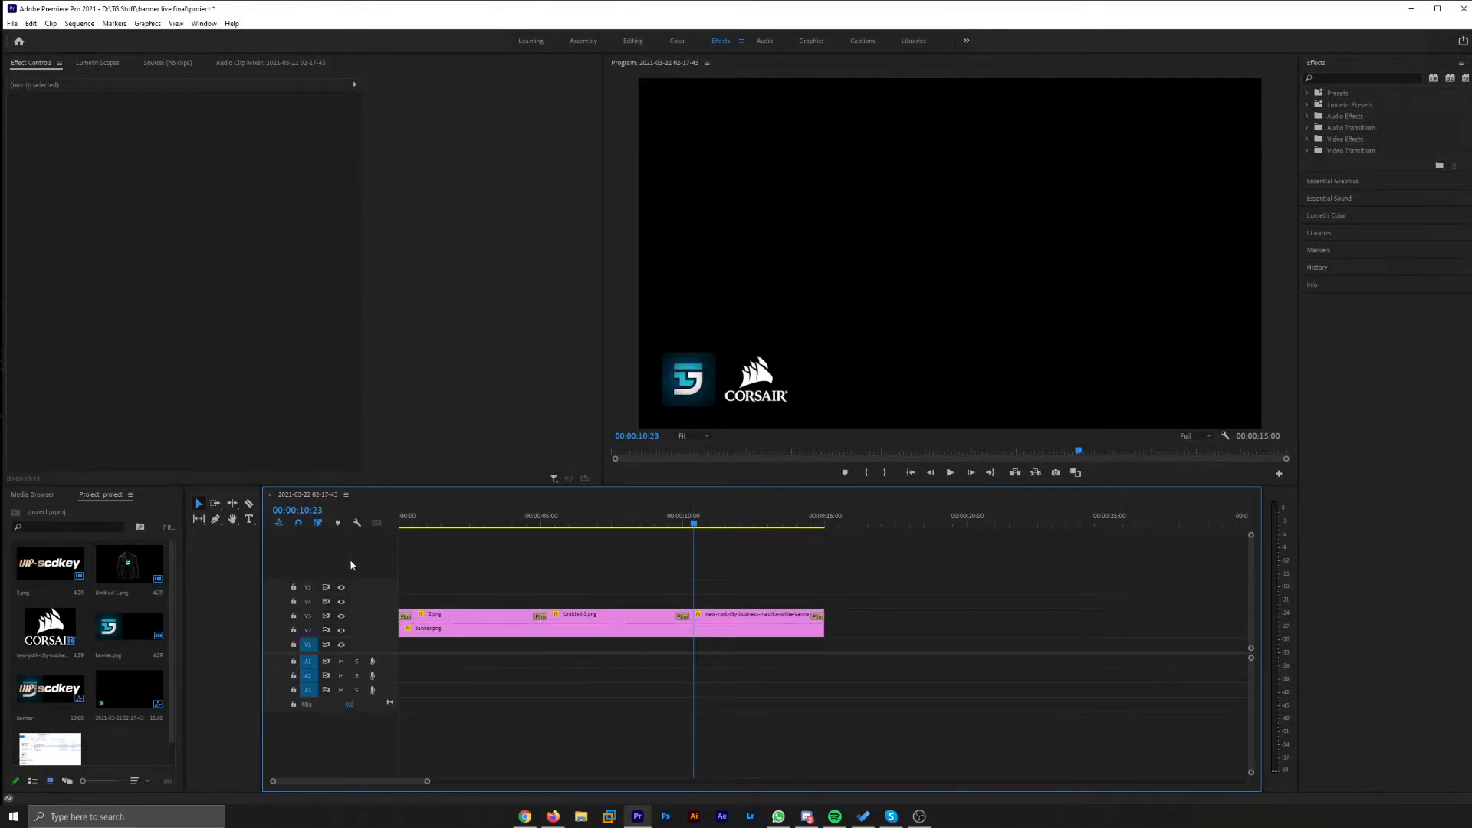
Start exporting the banner sequence via File > Export > Media and show the format list
{"action": "left_click", "coordinate": [13, 23]}
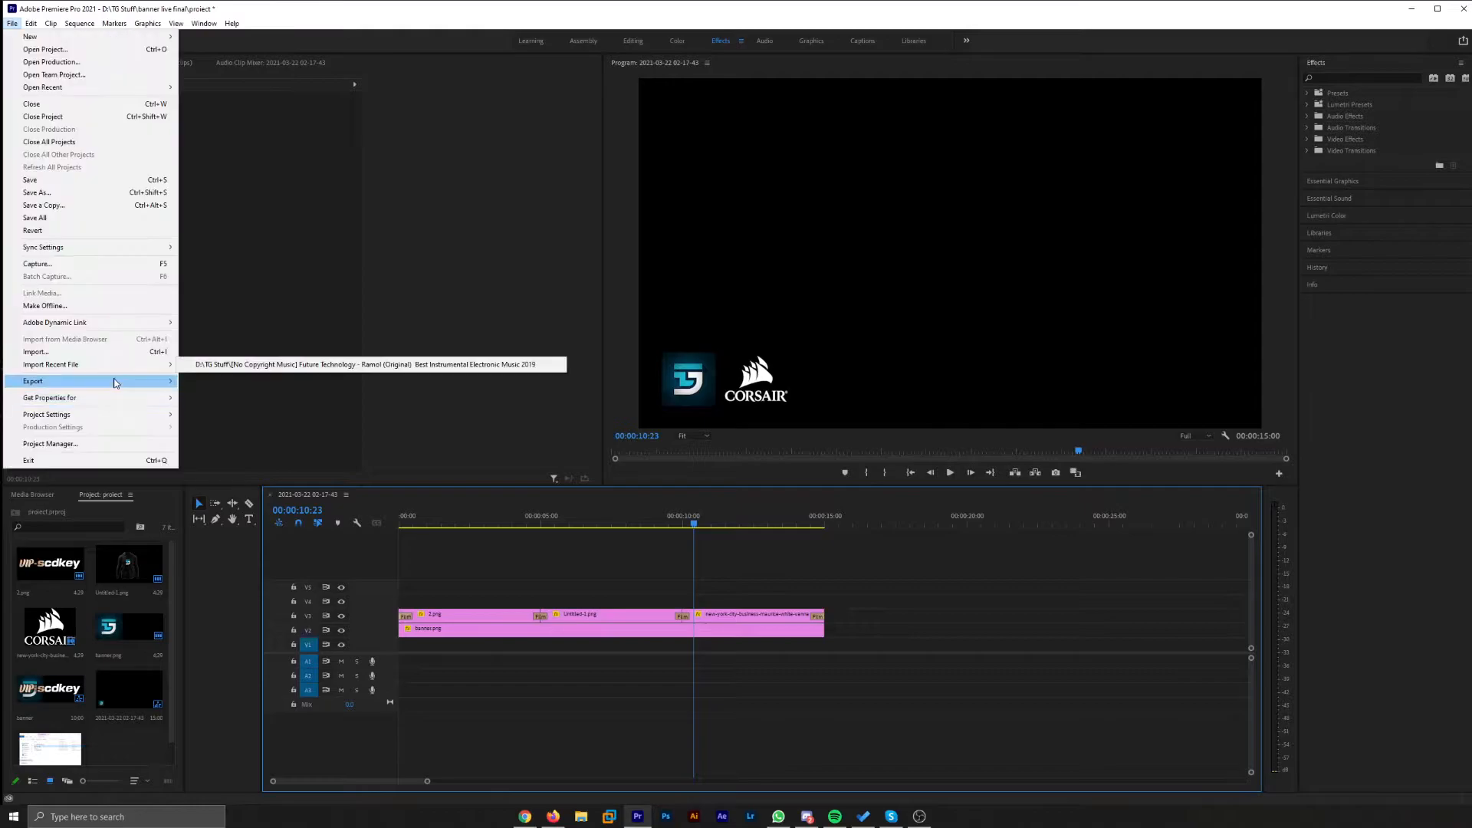
{"action": "left_click", "coordinate": [194, 392]}
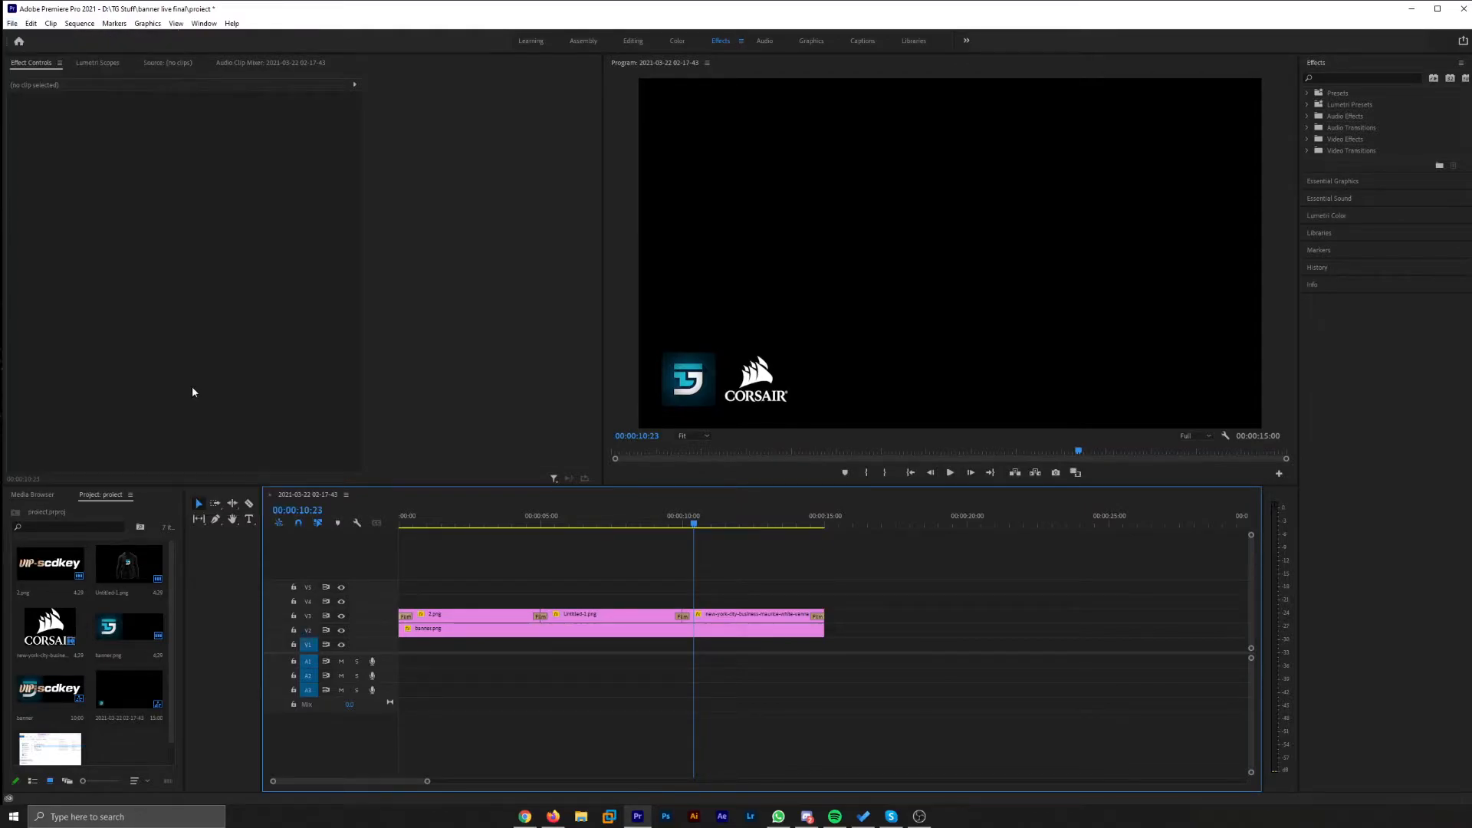
{"action": "left_click", "coordinate": [917, 190]}
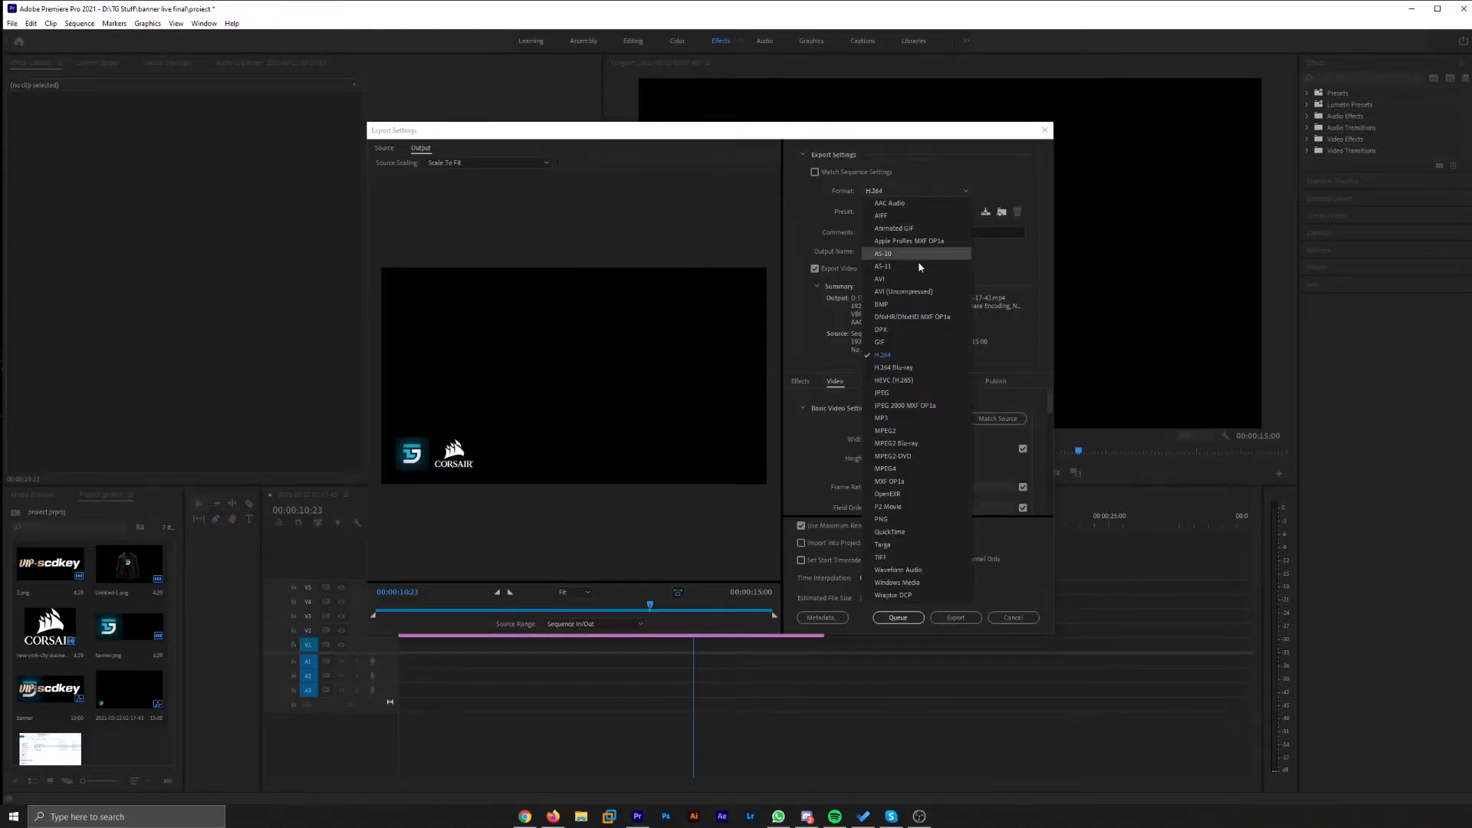
Make the export a QuickTime file using the Apple ProRes 4444 video codec
{"action": "left_click", "coordinate": [889, 532]}
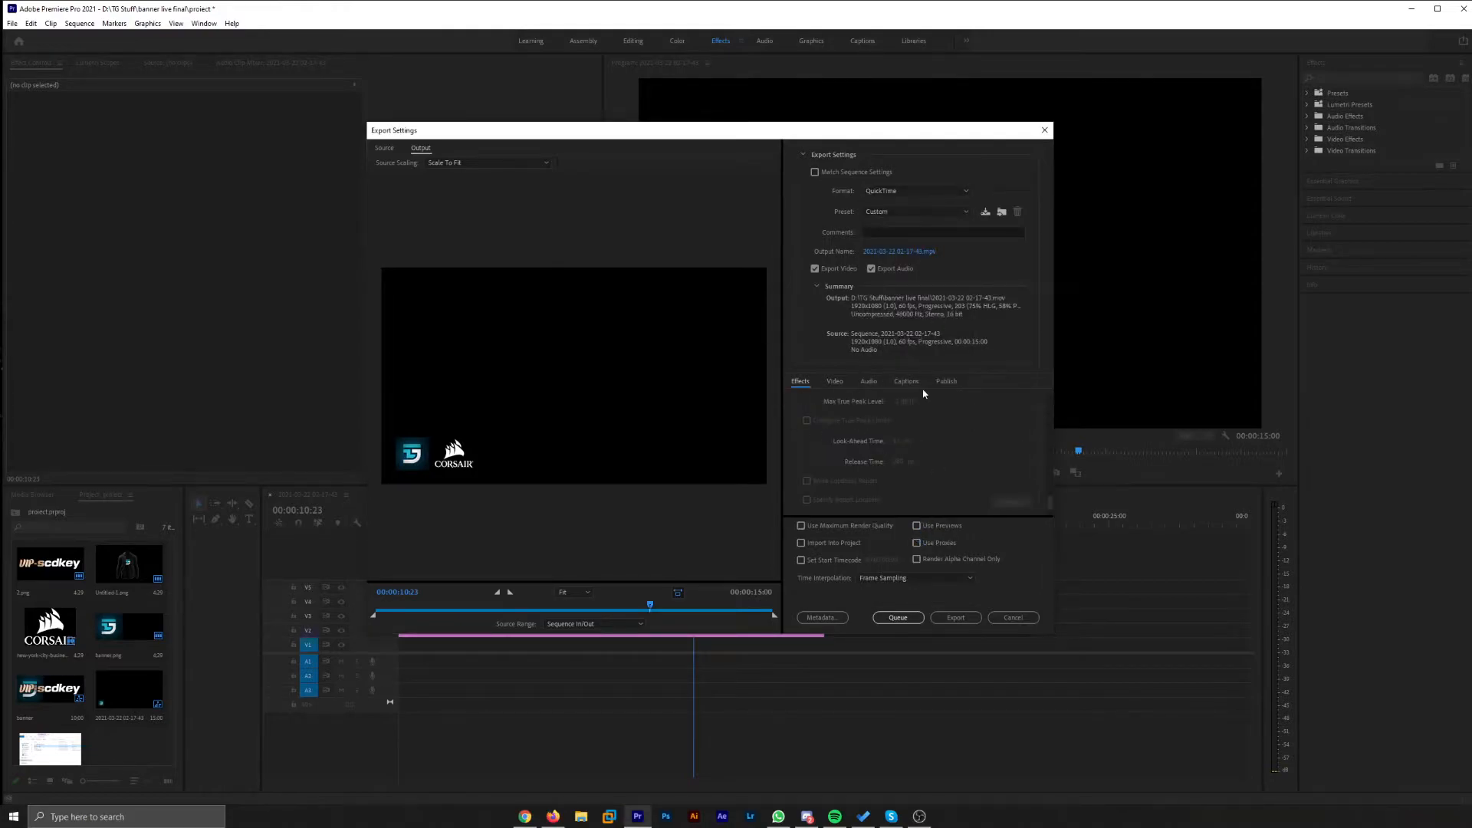
{"action": "left_click", "coordinate": [834, 382]}
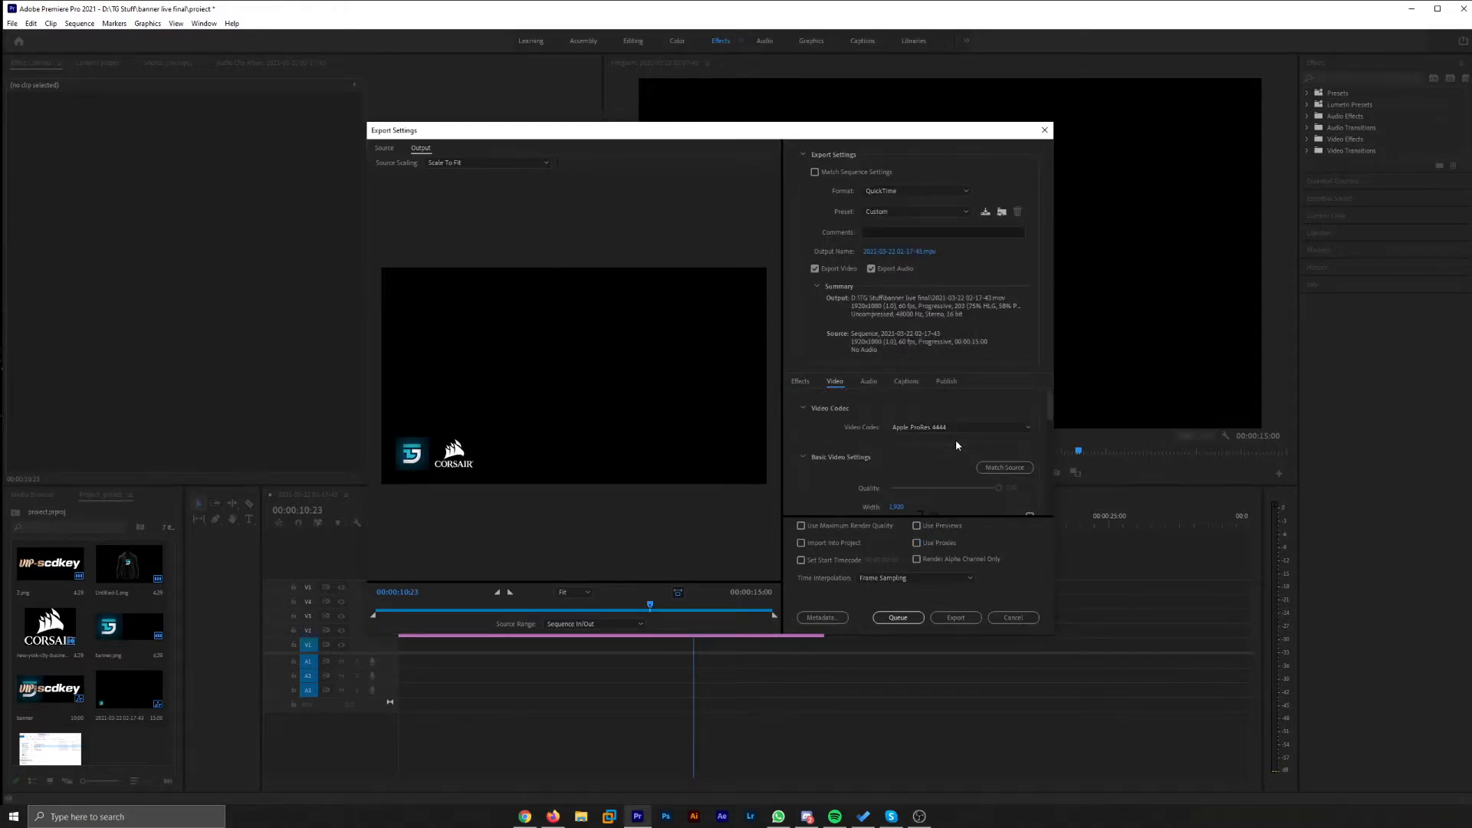
{"action": "left_click", "coordinate": [960, 428]}
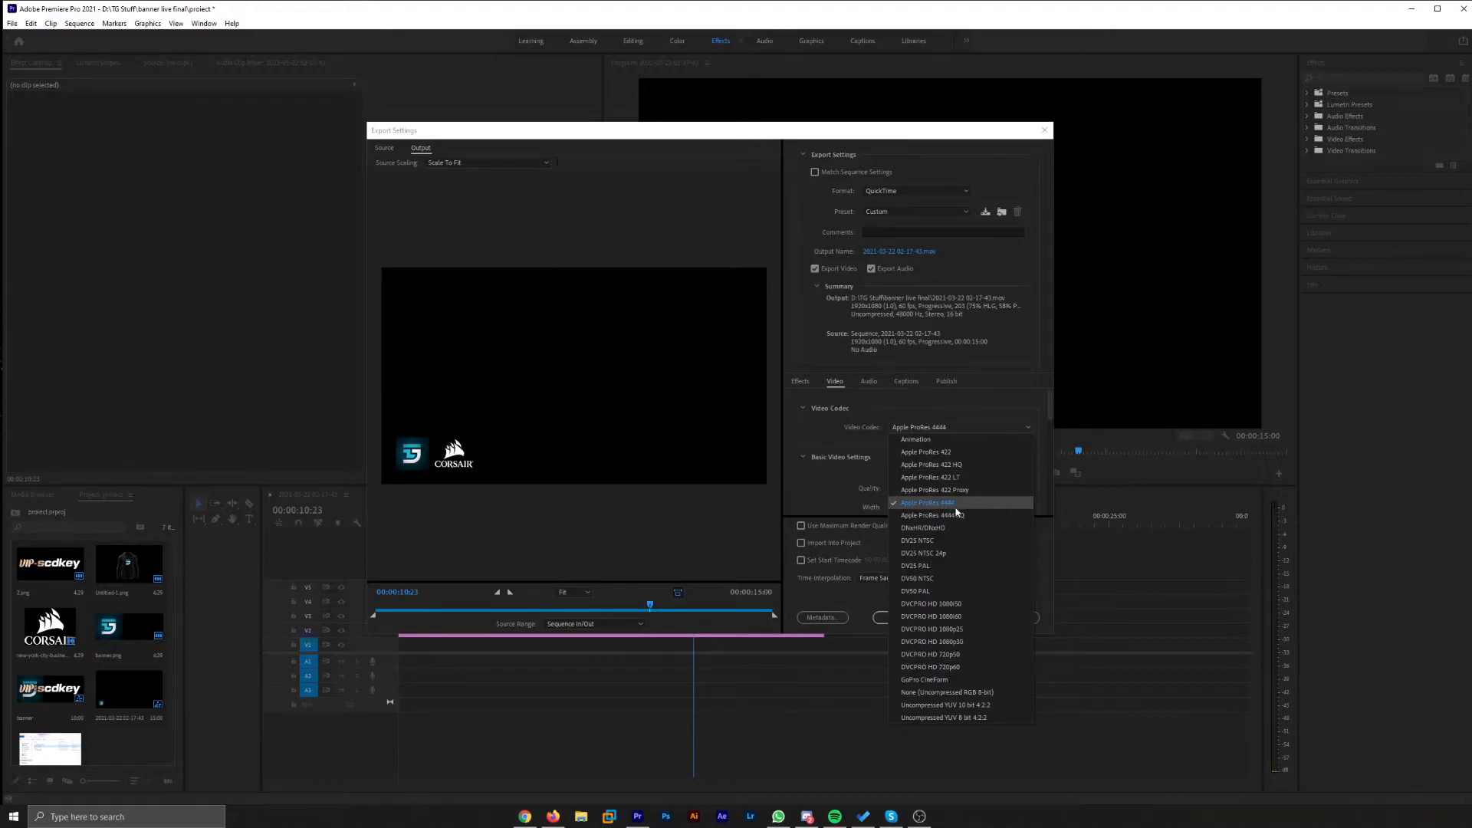
{"action": "left_click", "coordinate": [926, 503]}
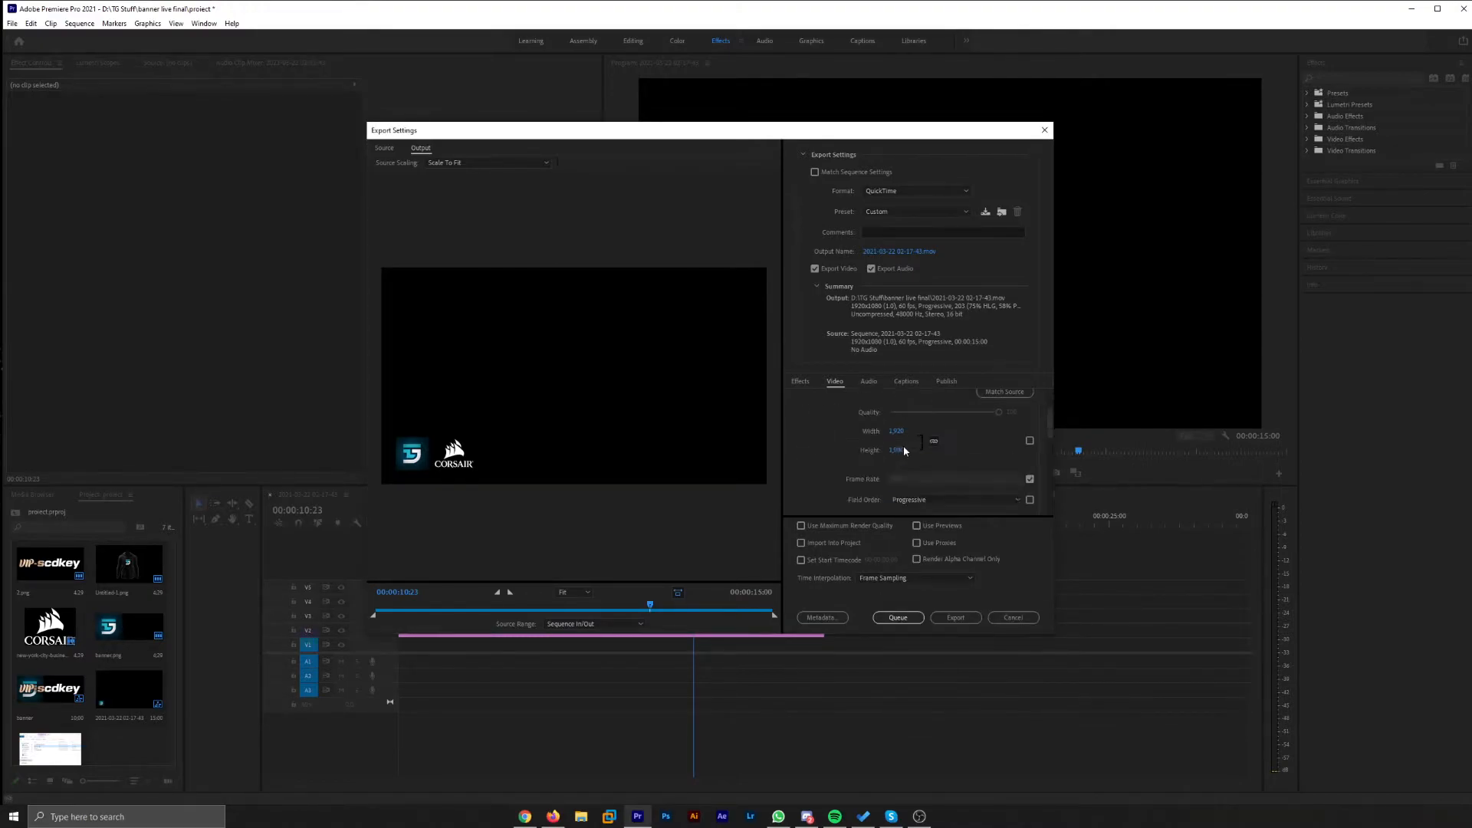
Set the video depth under Basic Video Settings to 16-bpc + alpha for transparency
{"action": "scroll", "scroll_direction": "down", "scroll_amount": 3}
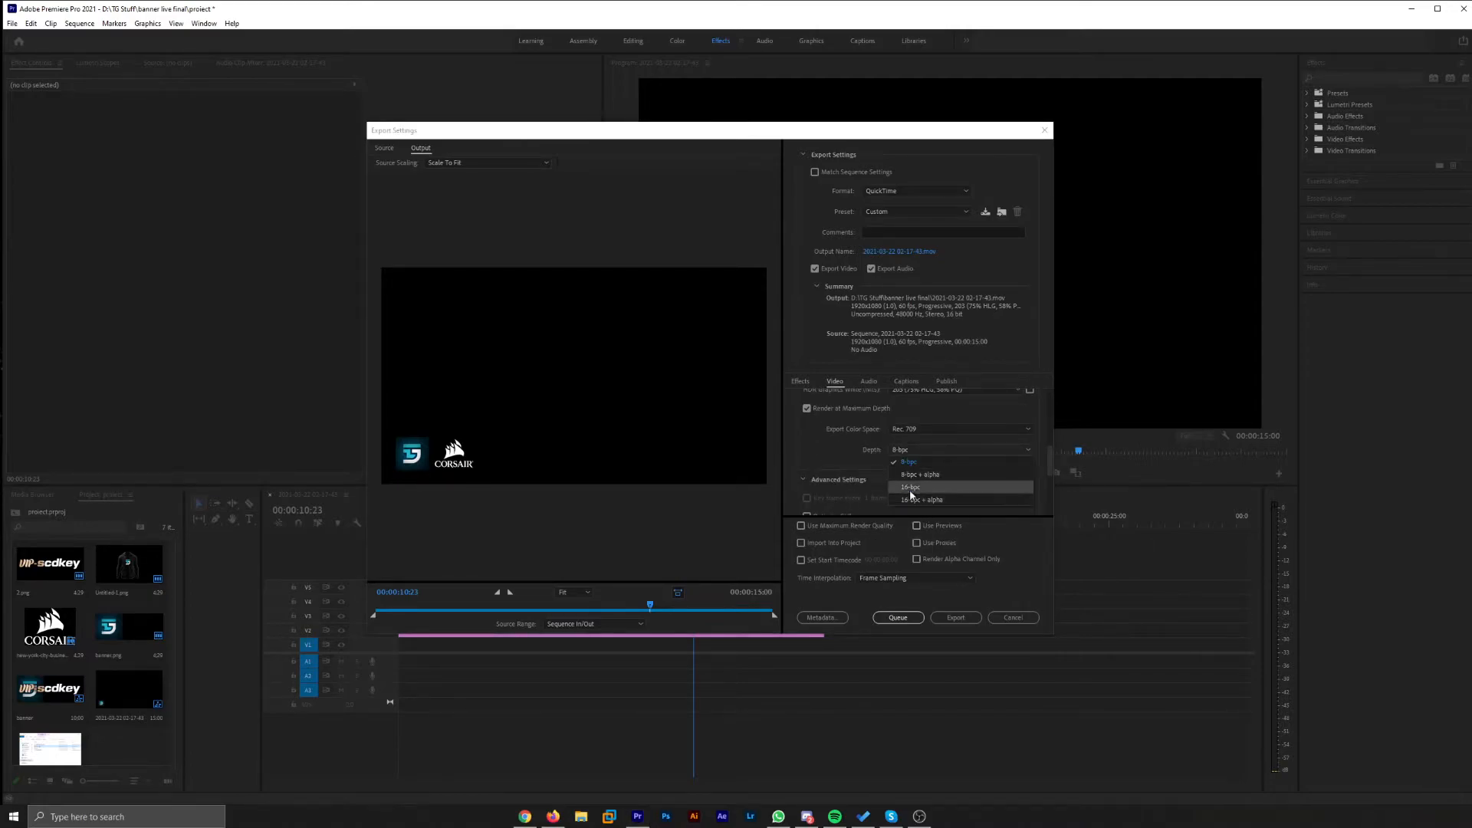
{"action": "mouse_move", "coordinate": [924, 498]}
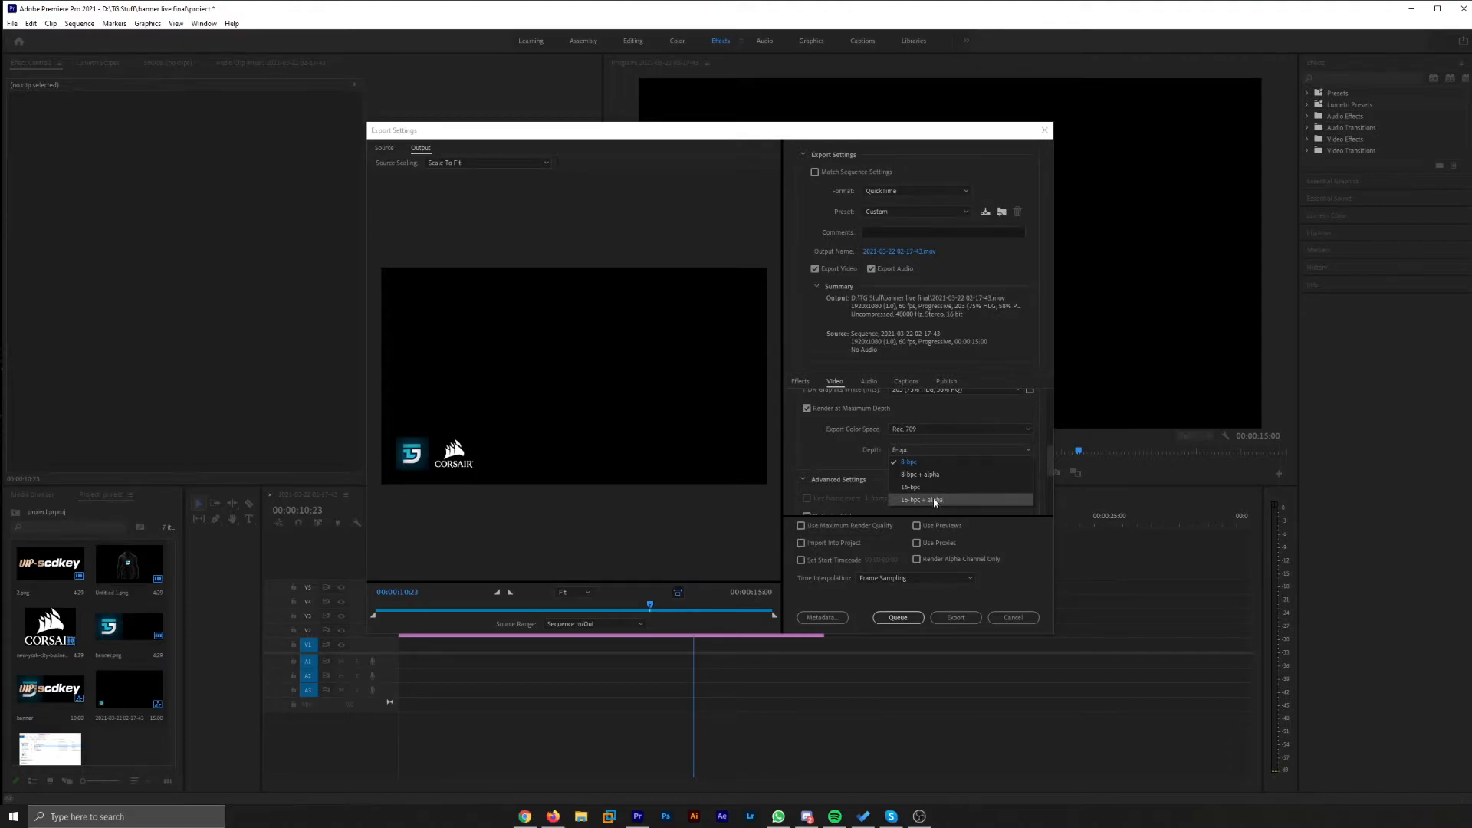
{"action": "mouse_move", "coordinate": [923, 475]}
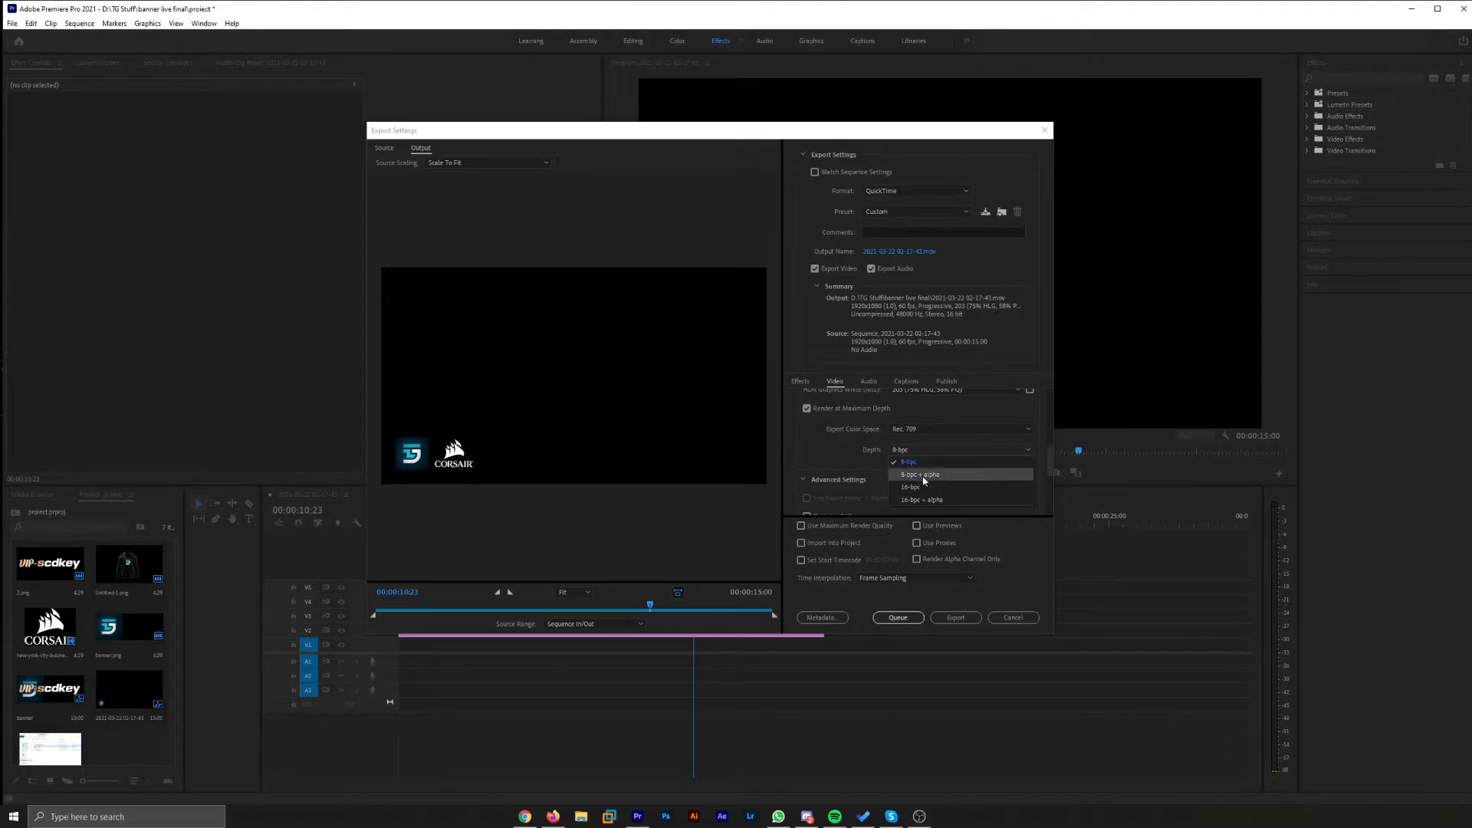
{"action": "mouse_move", "coordinate": [923, 488]}
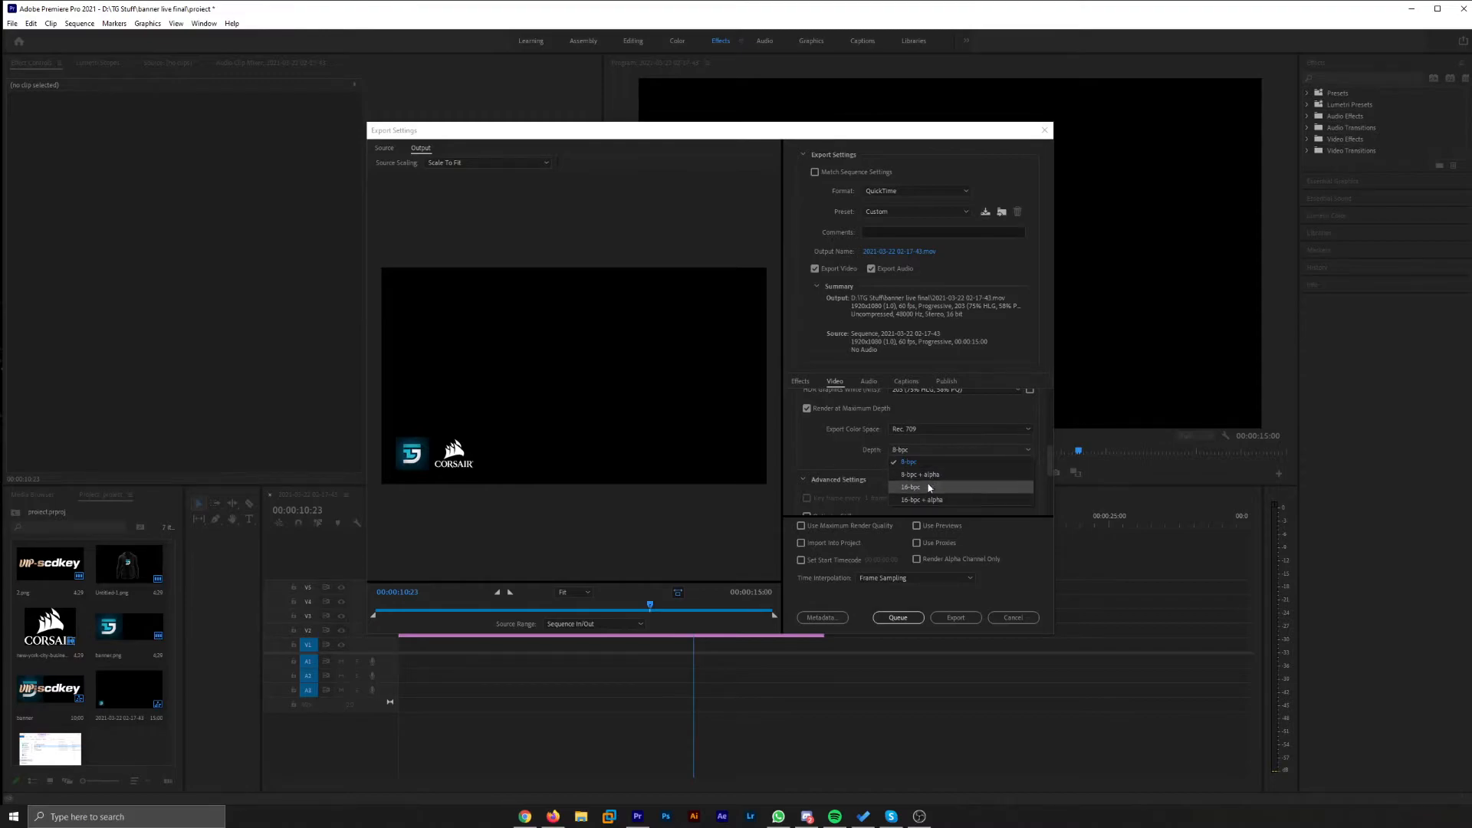
{"action": "mouse_move", "coordinate": [925, 479]}
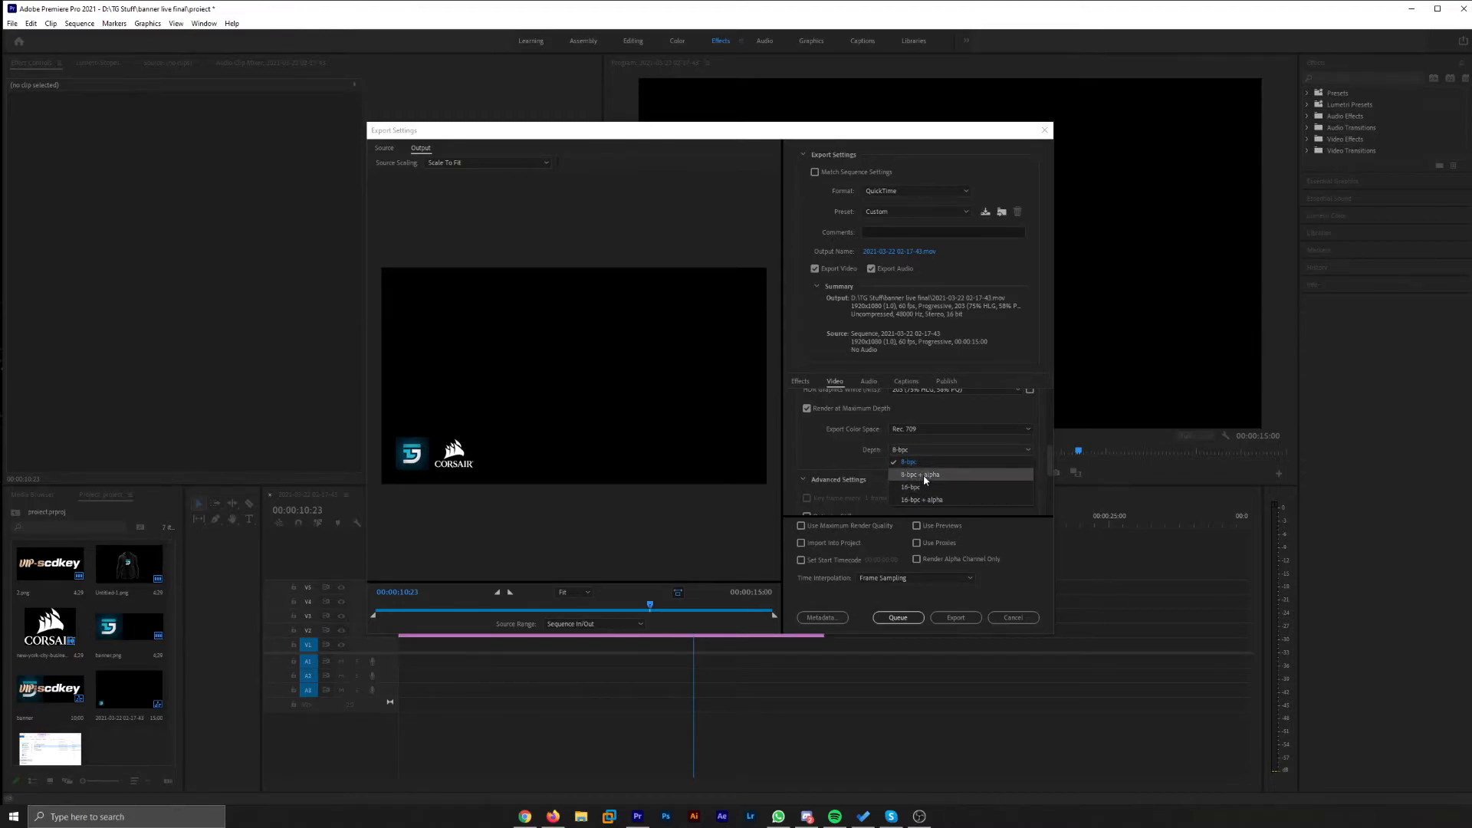
{"action": "left_click", "coordinate": [907, 461]}
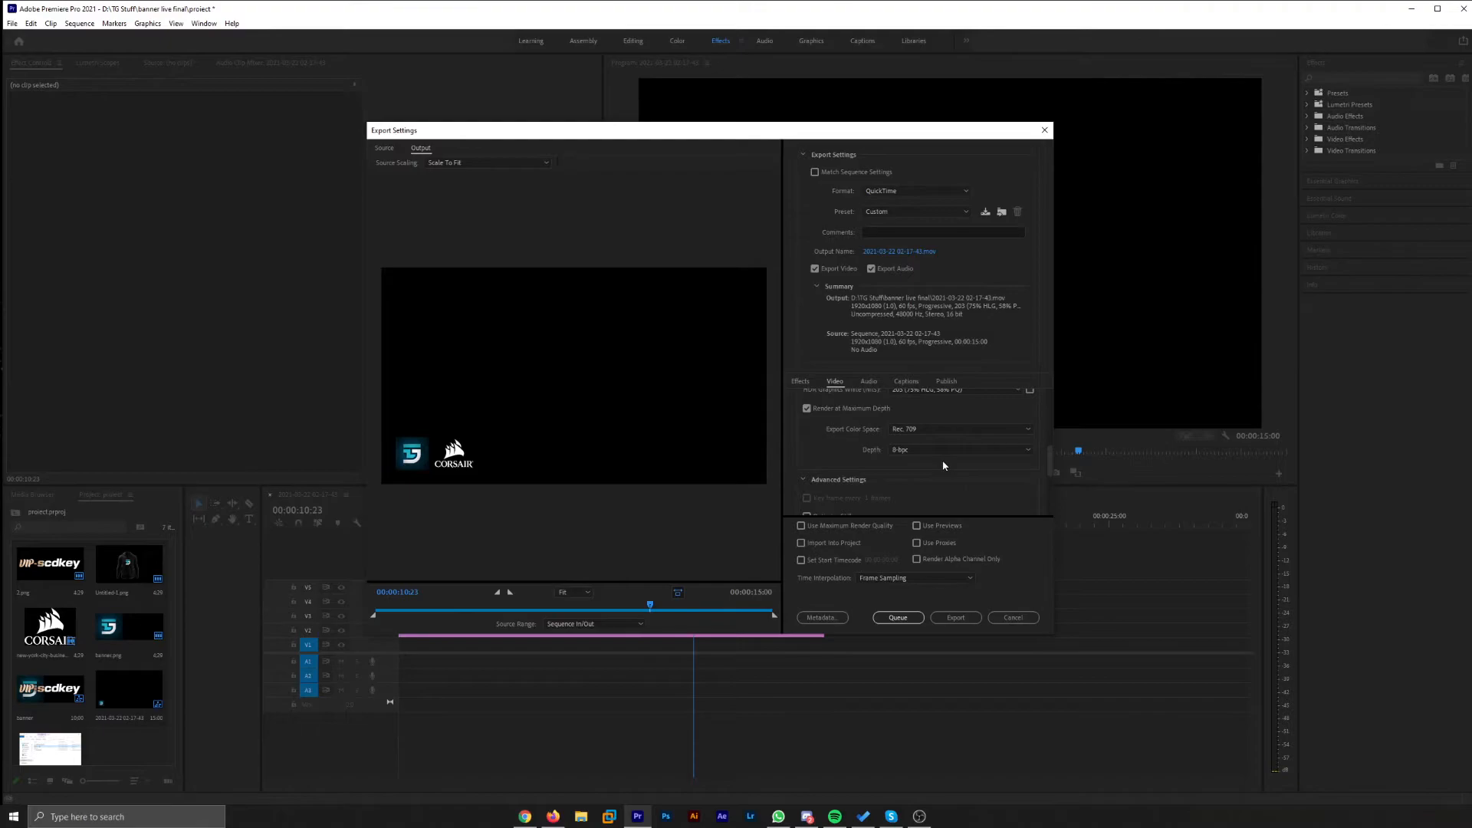
{"action": "mouse_move", "coordinate": [955, 616]}
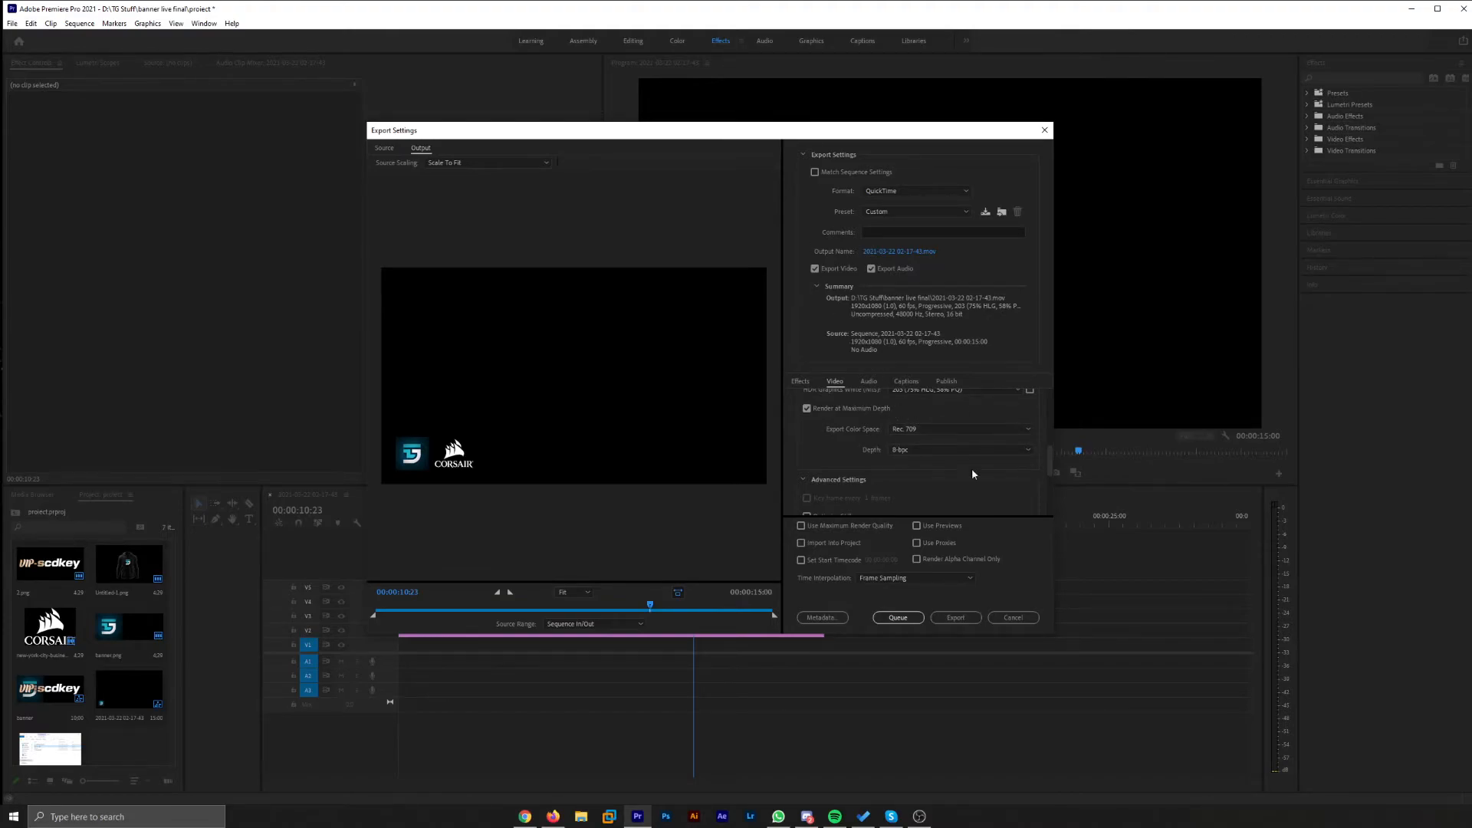
{"action": "left_click", "coordinate": [957, 449]}
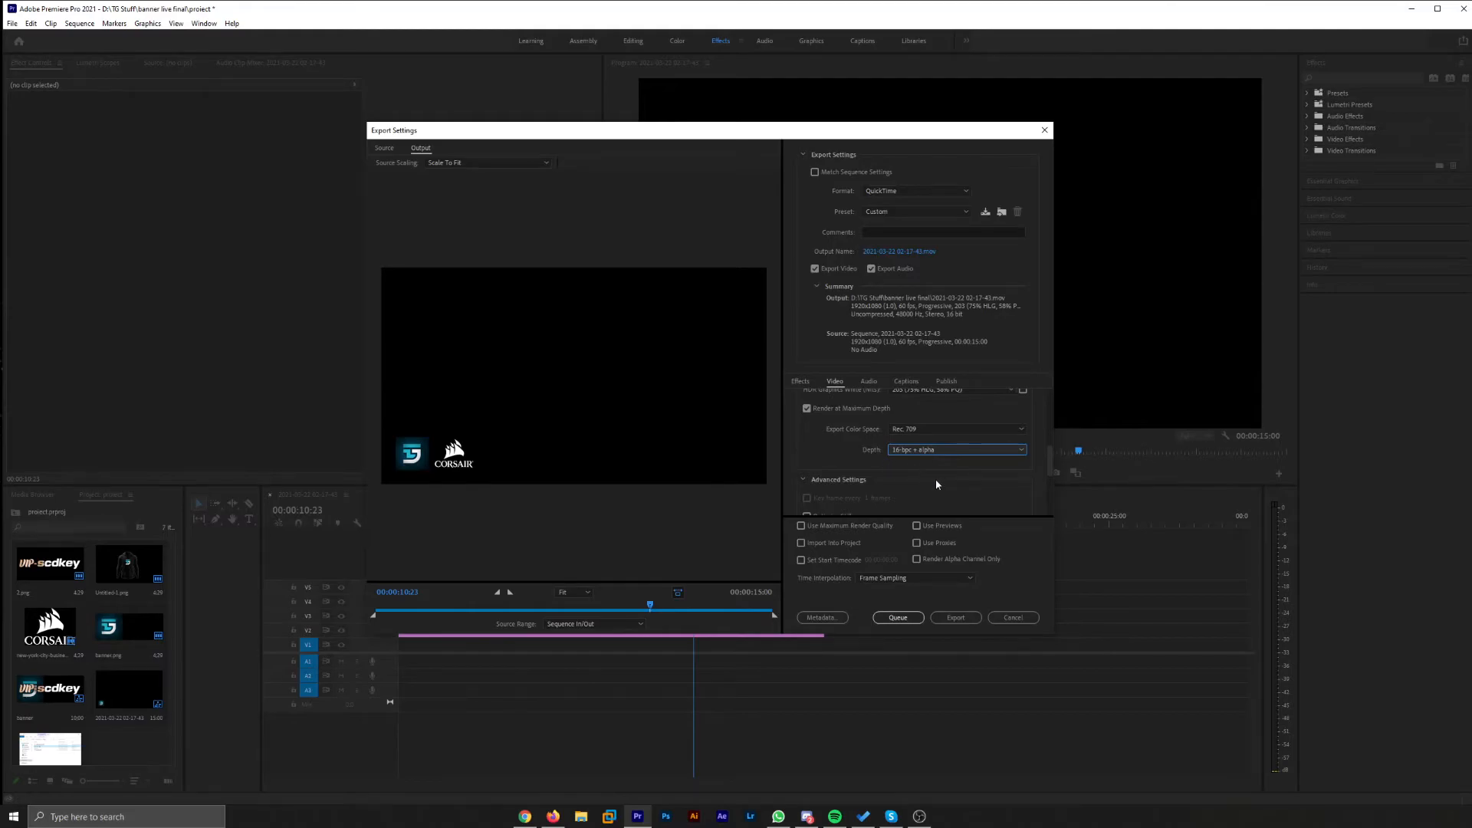